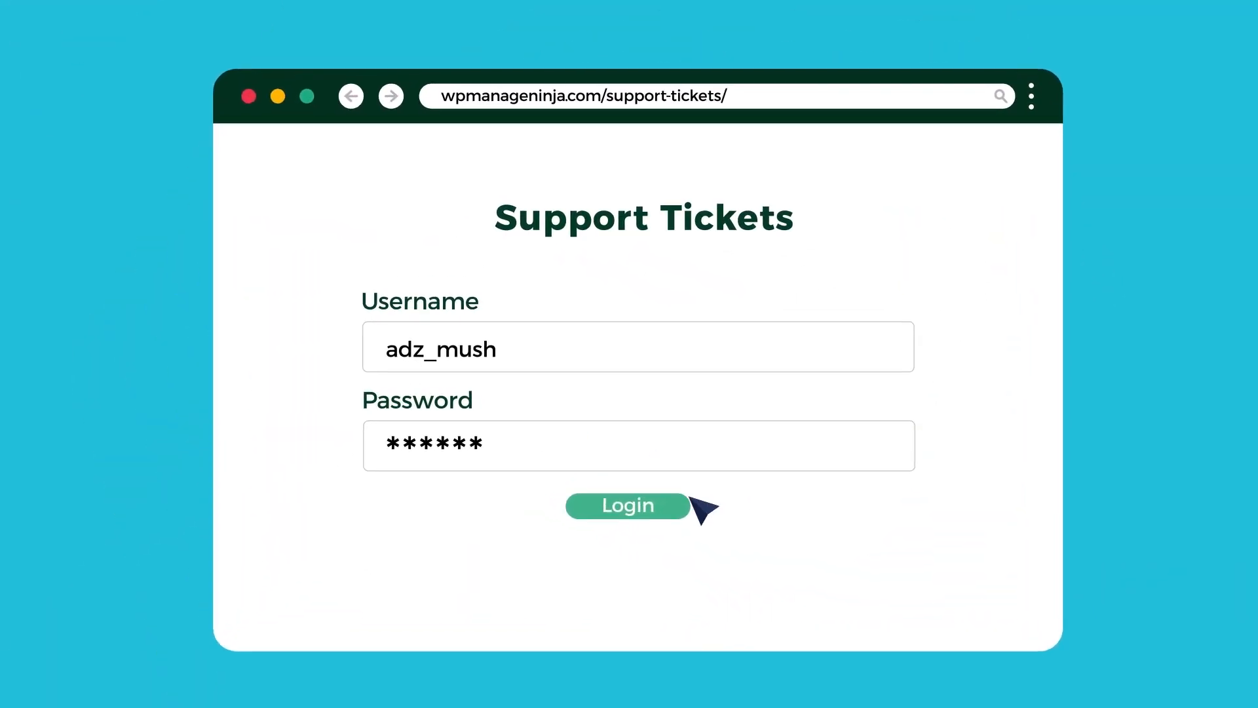
# Step: Sign in to the support site and reach the Business Inboxes overview
pyautogui.click(626, 506)
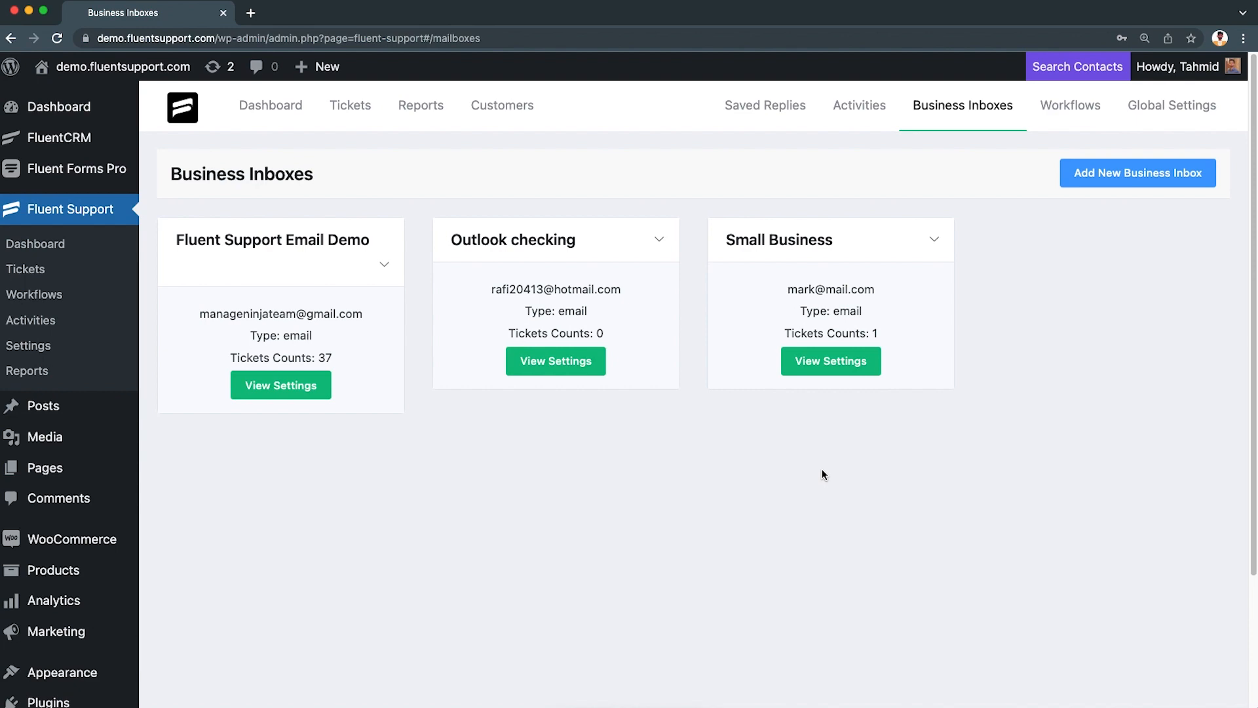
pyautogui.moveTo(1118, 186)
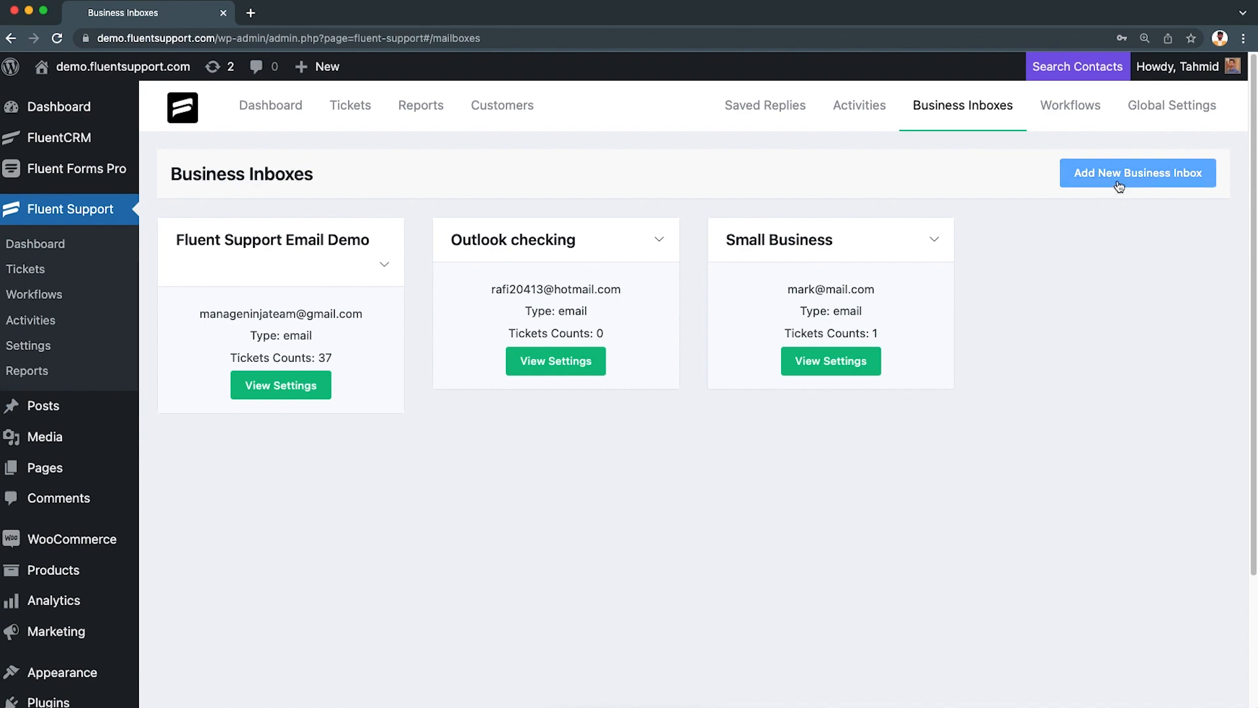
pyautogui.click(1137, 172)
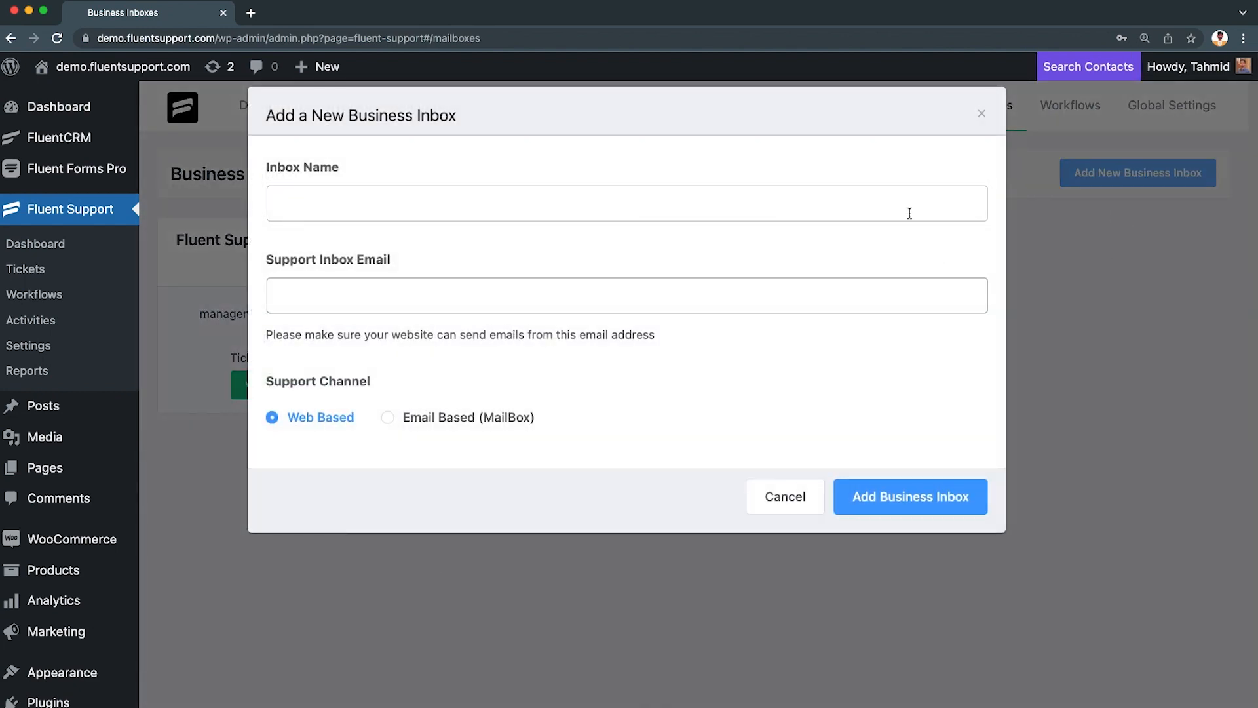
pyautogui.write('Email_piping')
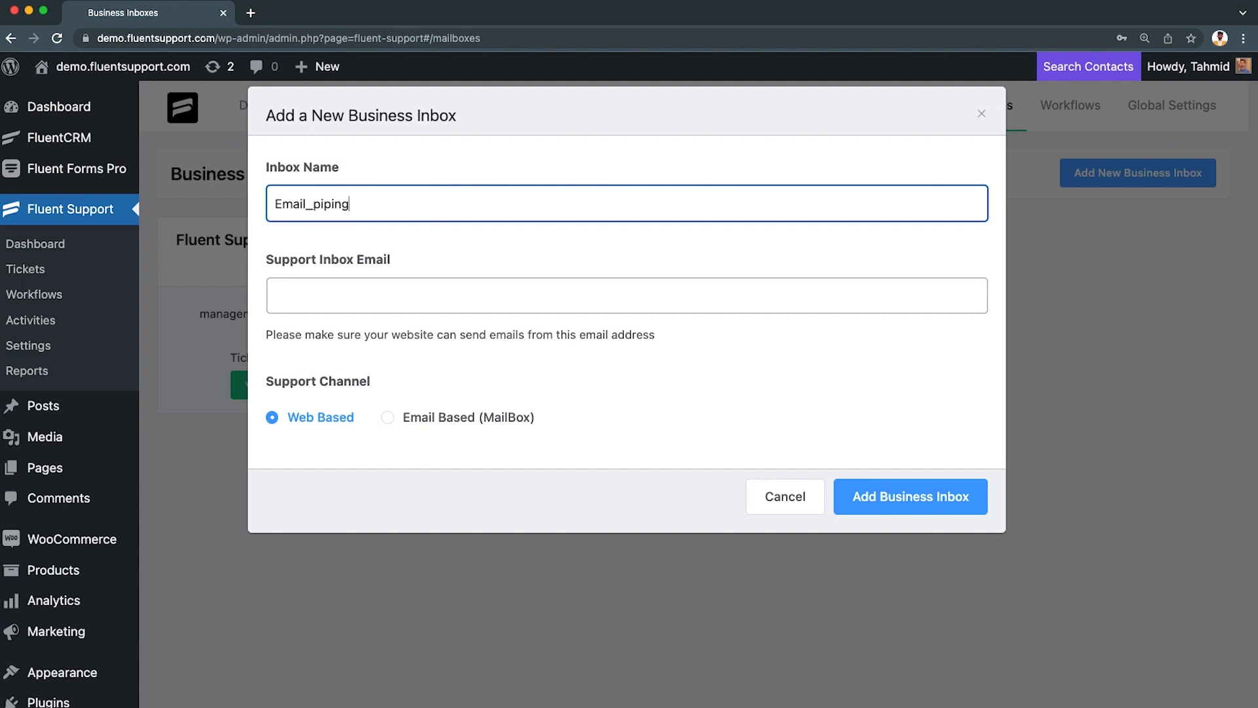
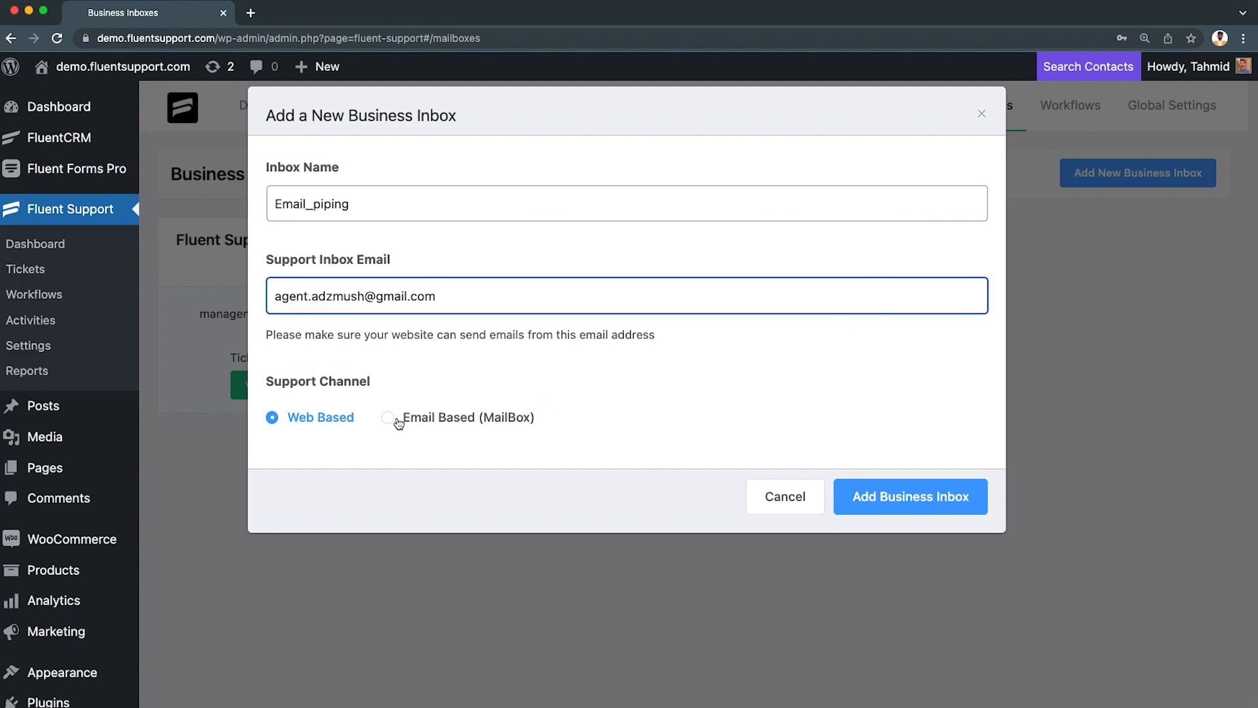
pyautogui.click(387, 417)
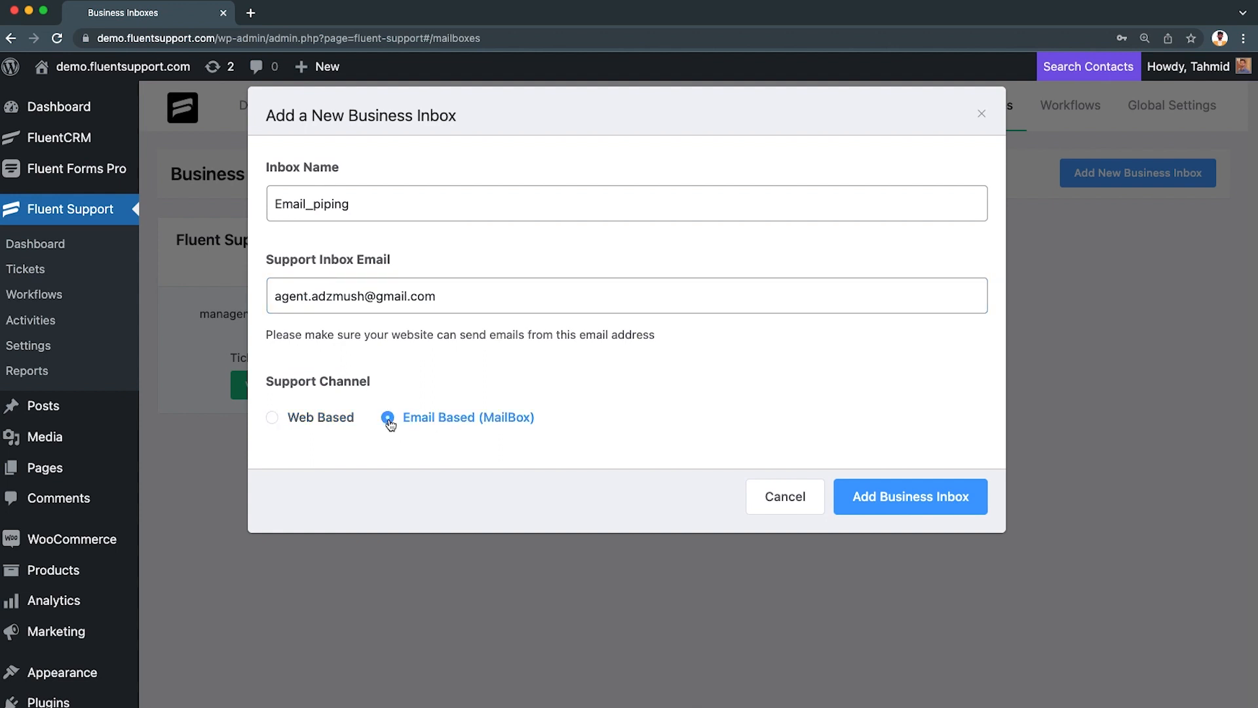
pyautogui.moveTo(909, 496)
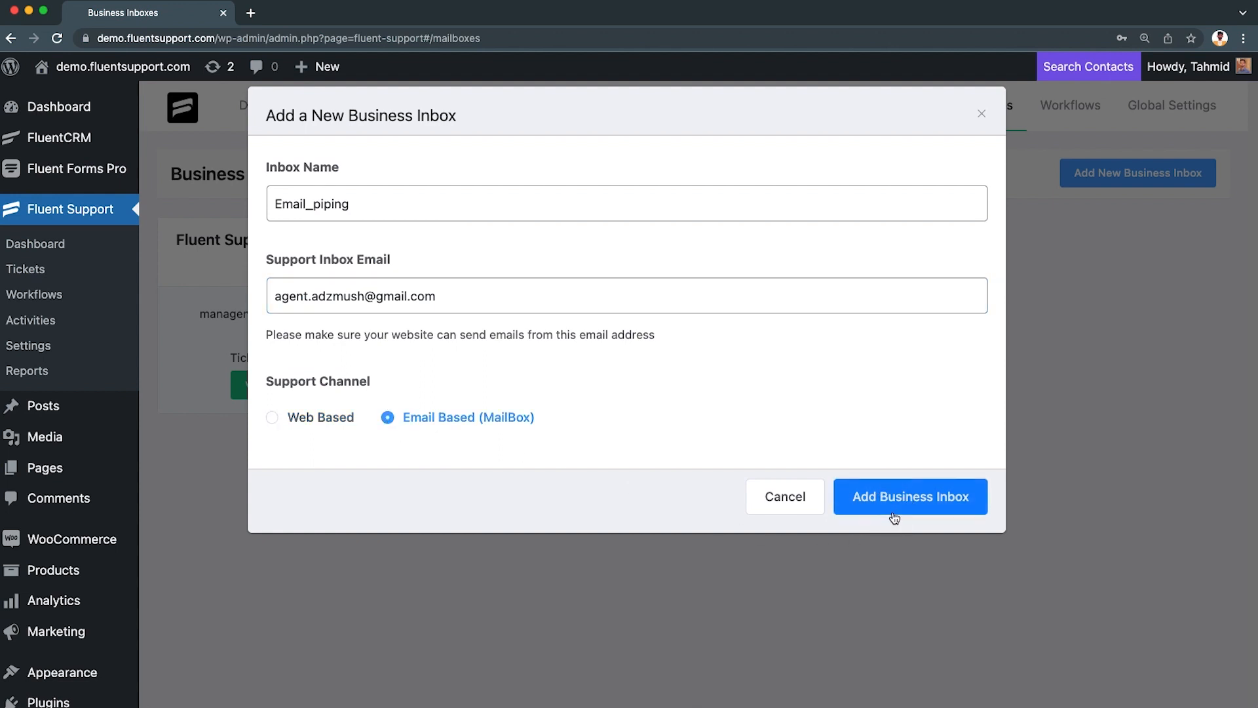
pyautogui.click(910, 496)
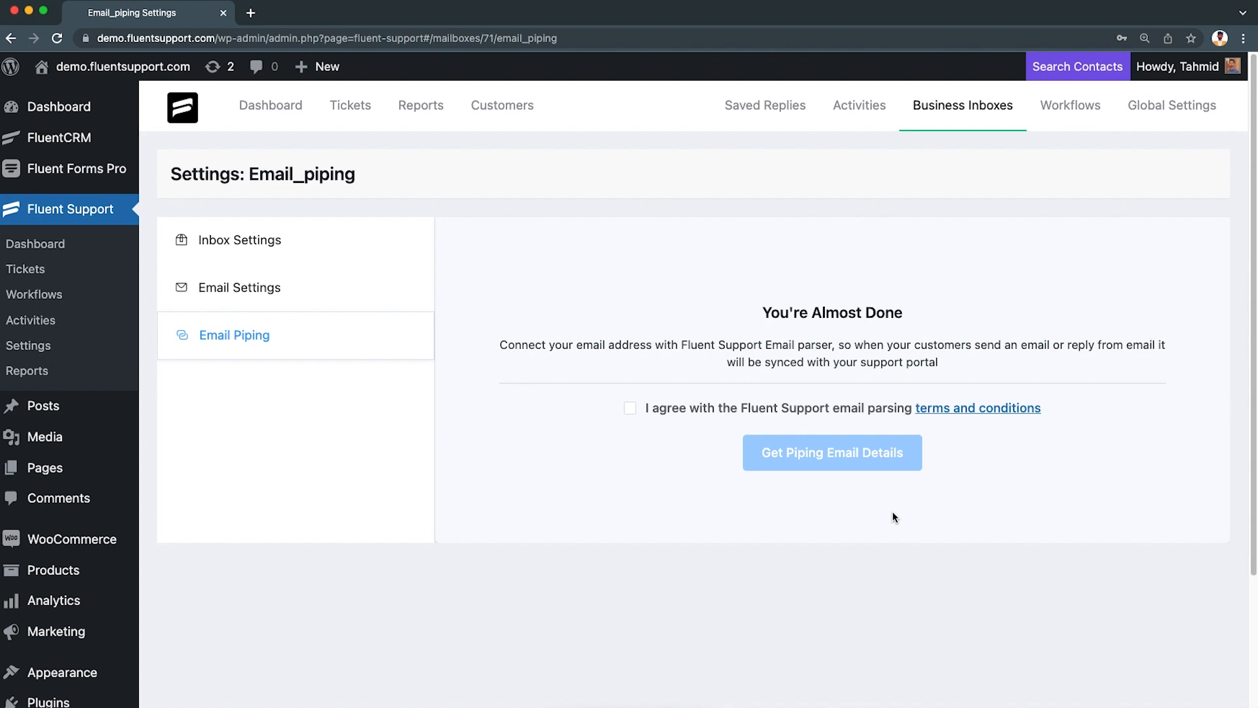
pyautogui.moveTo(642, 431)
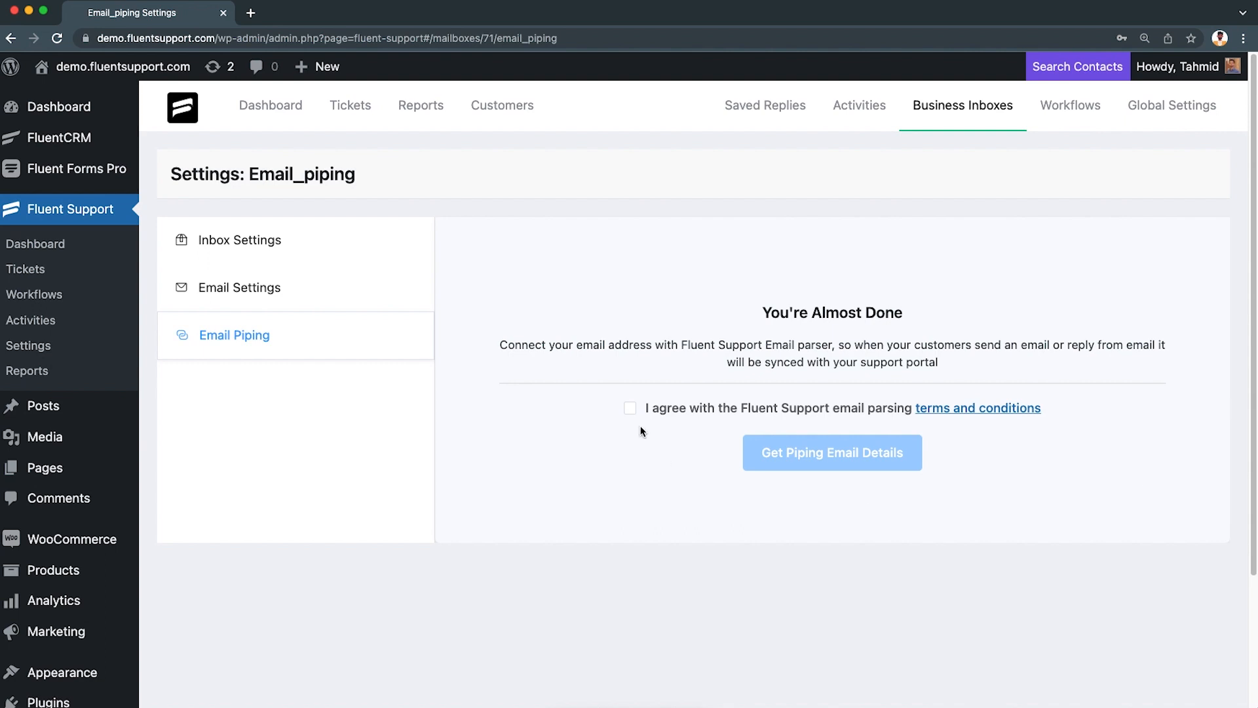
# Step: Agree to the parsing terms, get the piping mailbox address issued and select it for copying
pyautogui.click(630, 409)
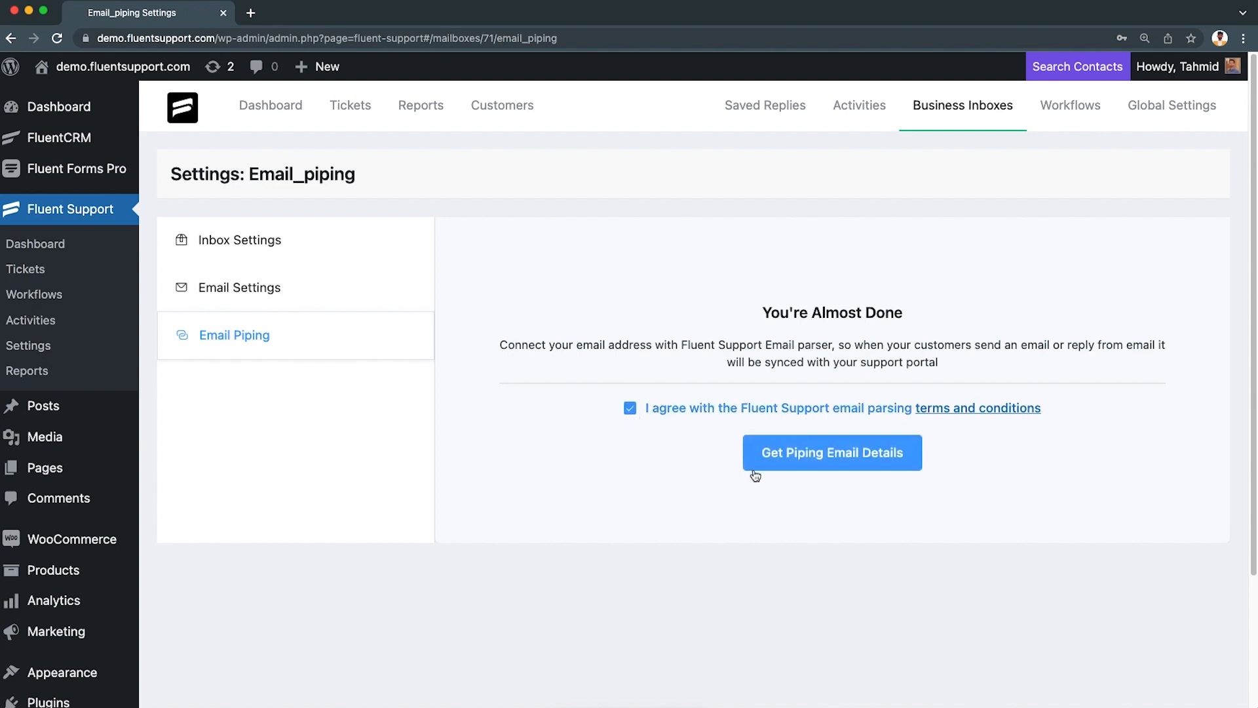
pyautogui.click(831, 452)
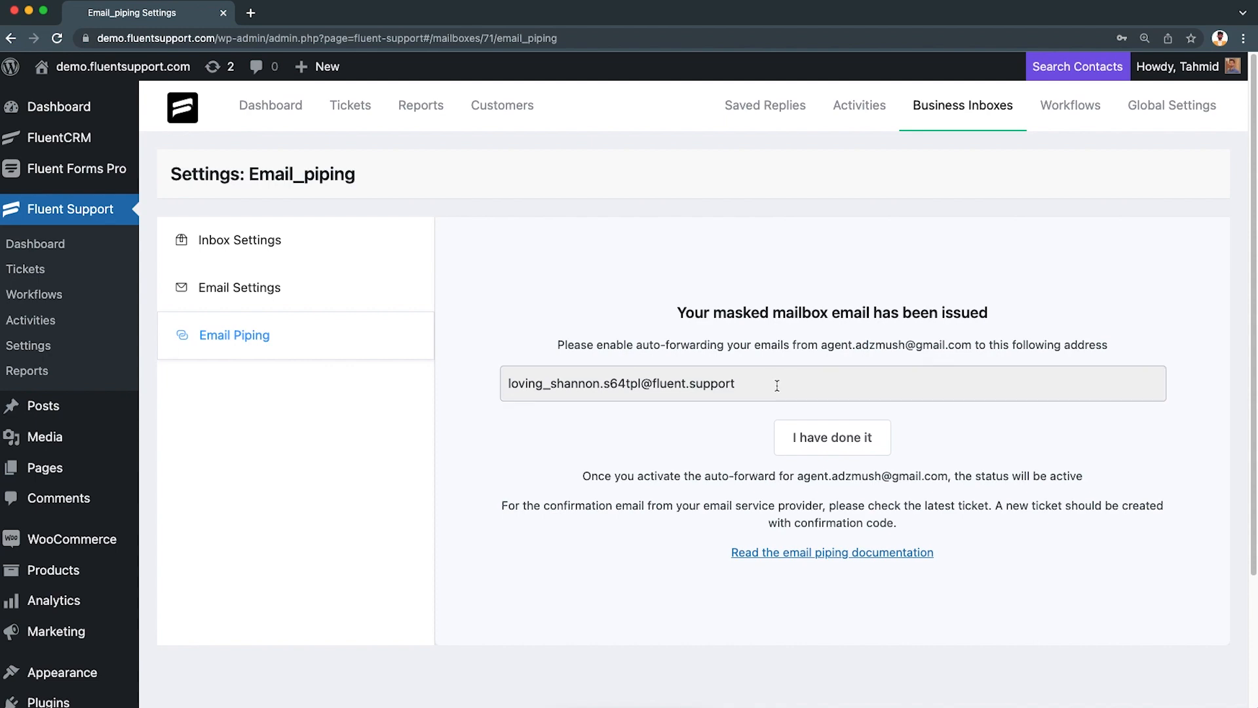
pyautogui.tripleClick(619, 383)
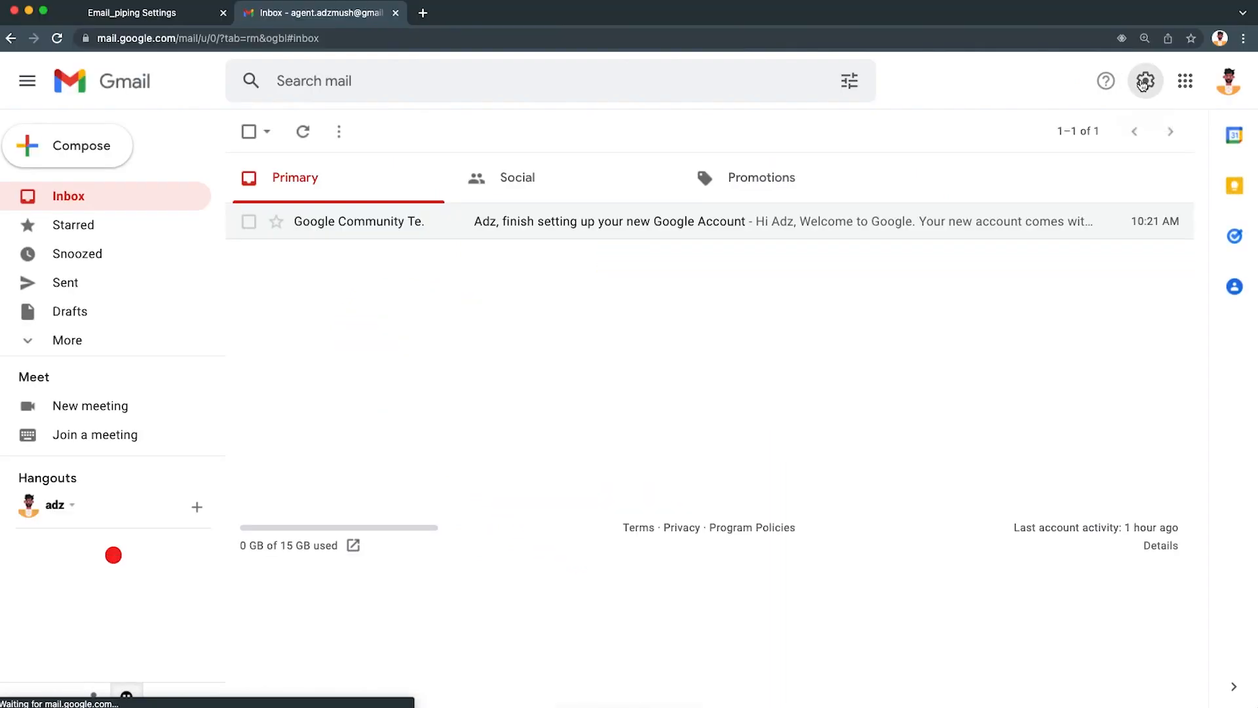
# Step: Reach Gmail's Forwarding and POP/IMAP settings and begin adding a forwarding address
pyautogui.click(1145, 80)
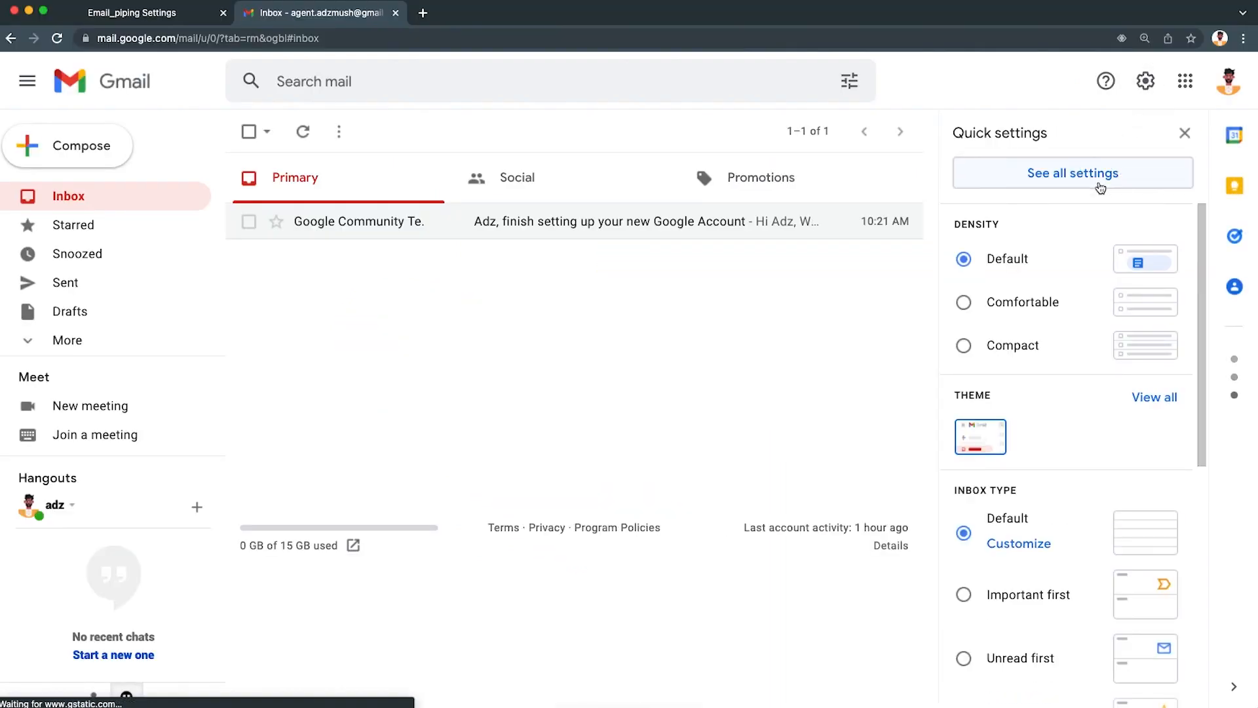
pyautogui.click(1073, 173)
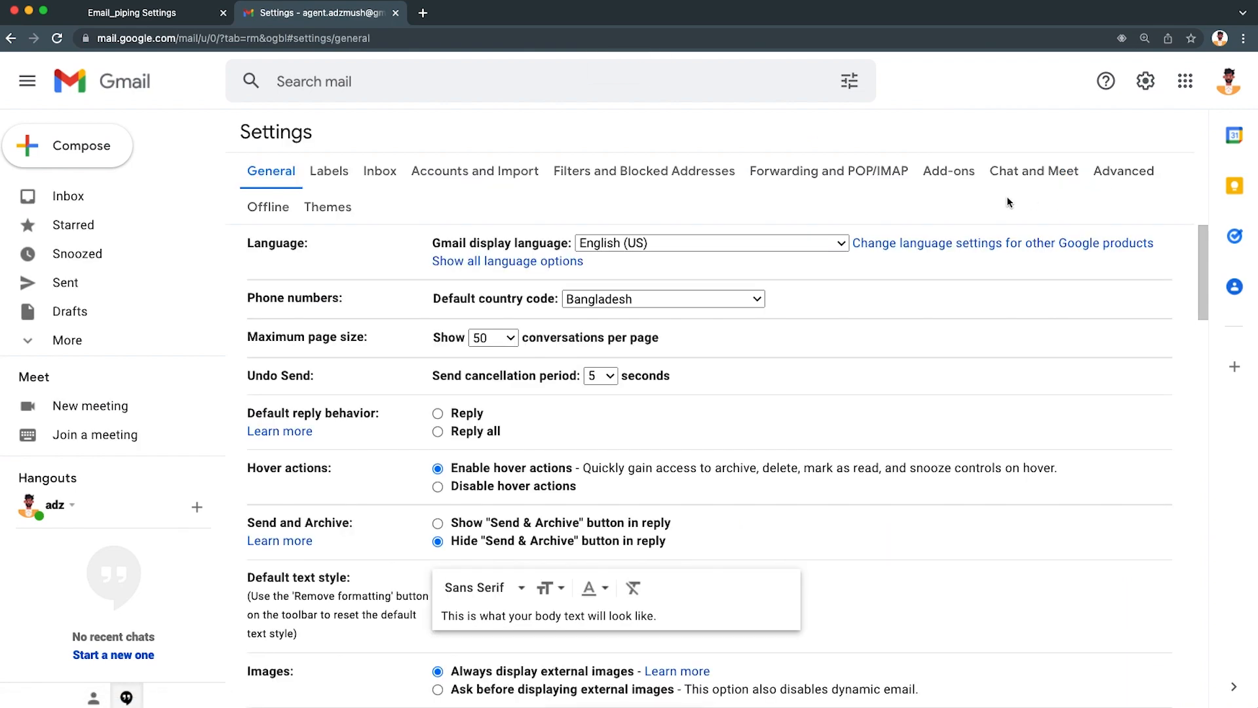
pyautogui.click(828, 171)
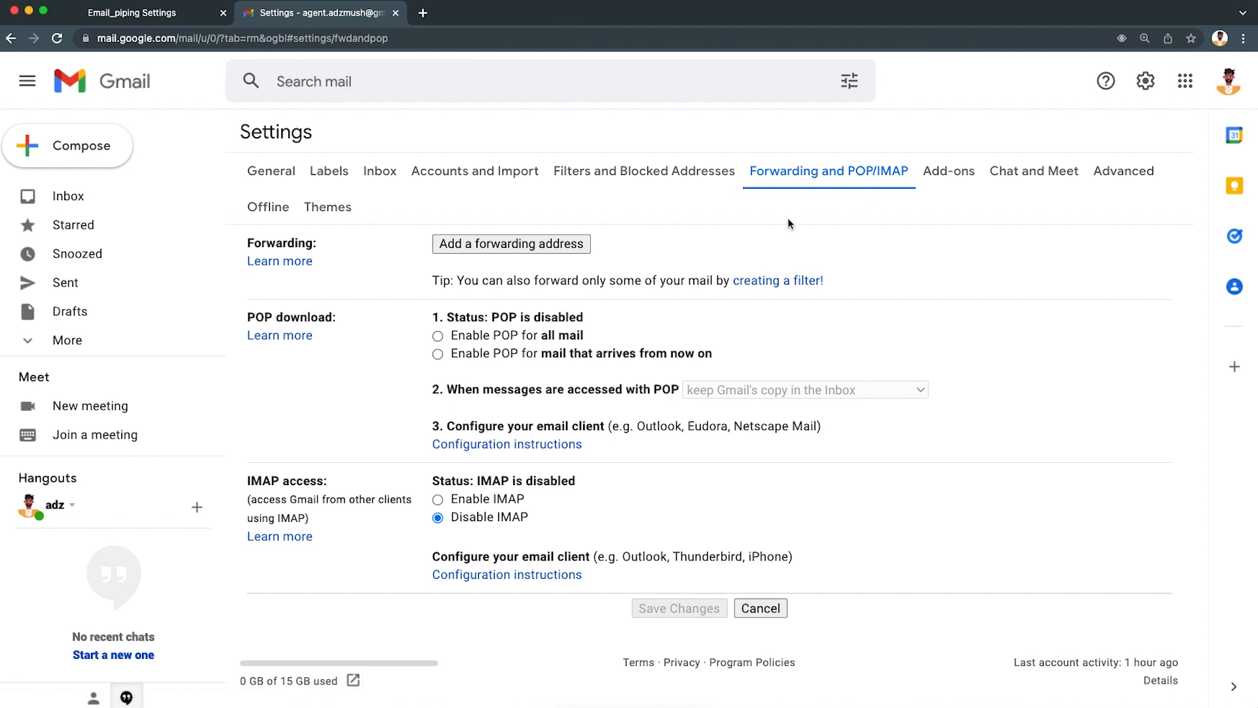
pyautogui.click(510, 244)
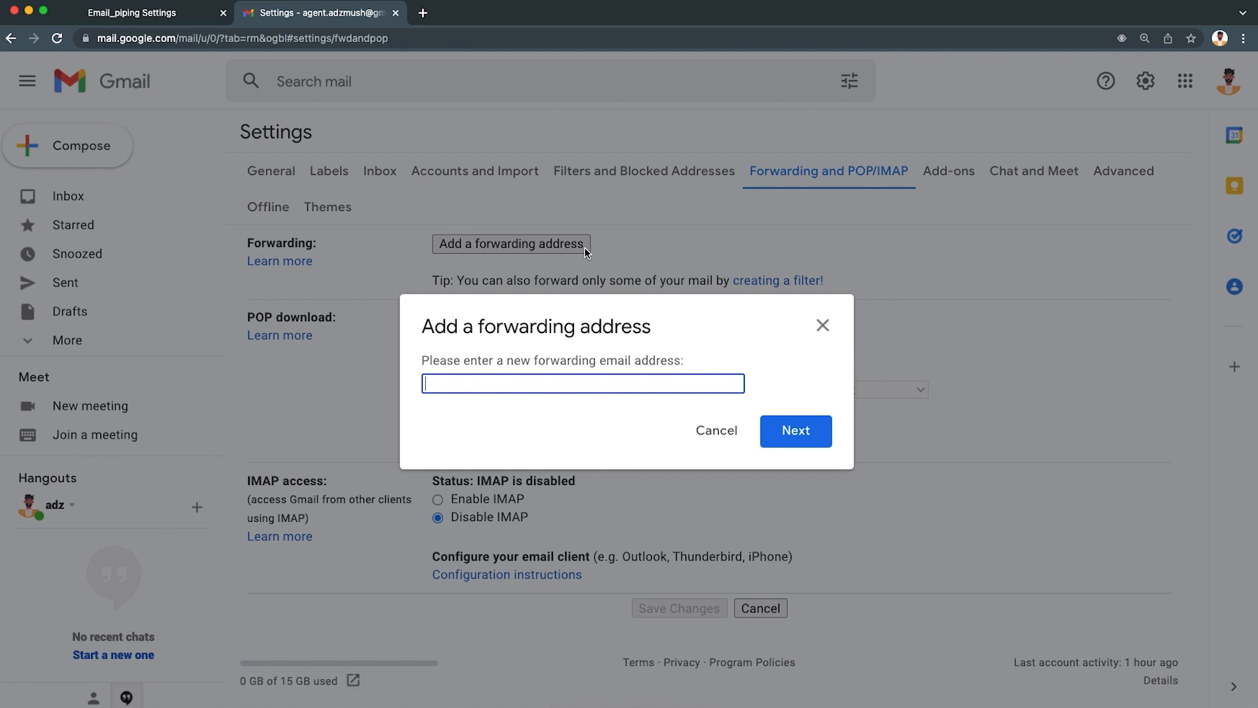
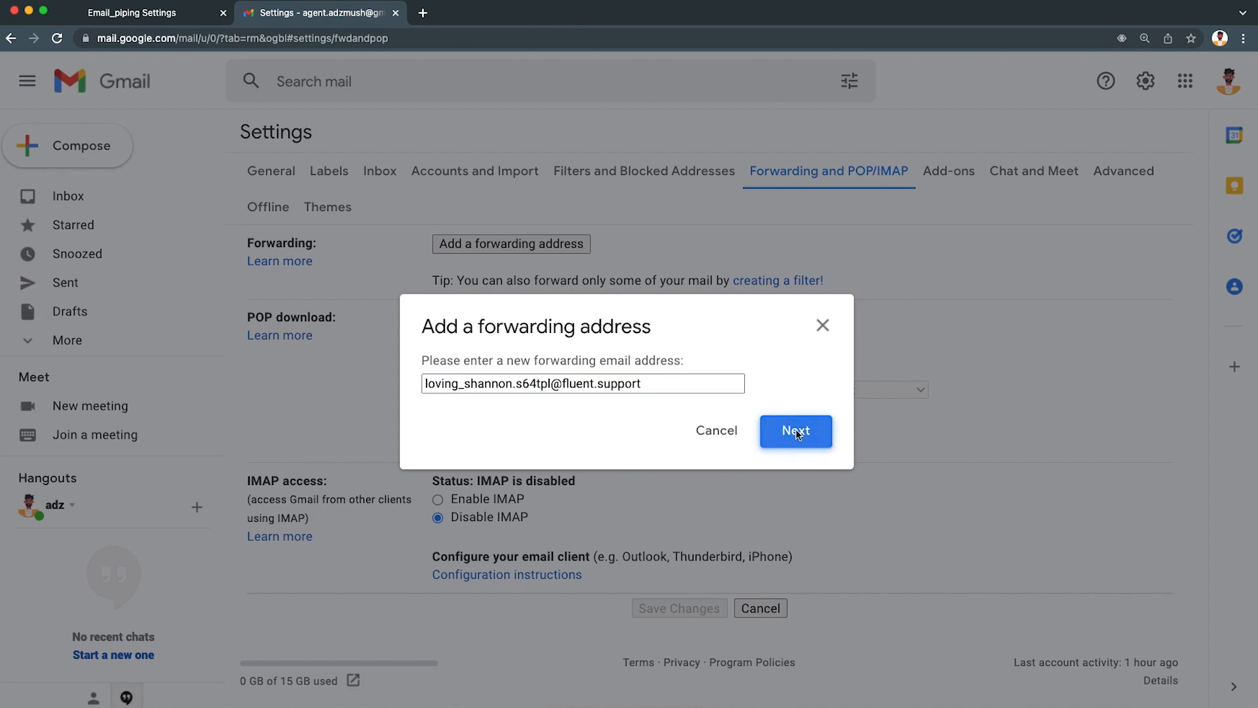
pyautogui.click(796, 431)
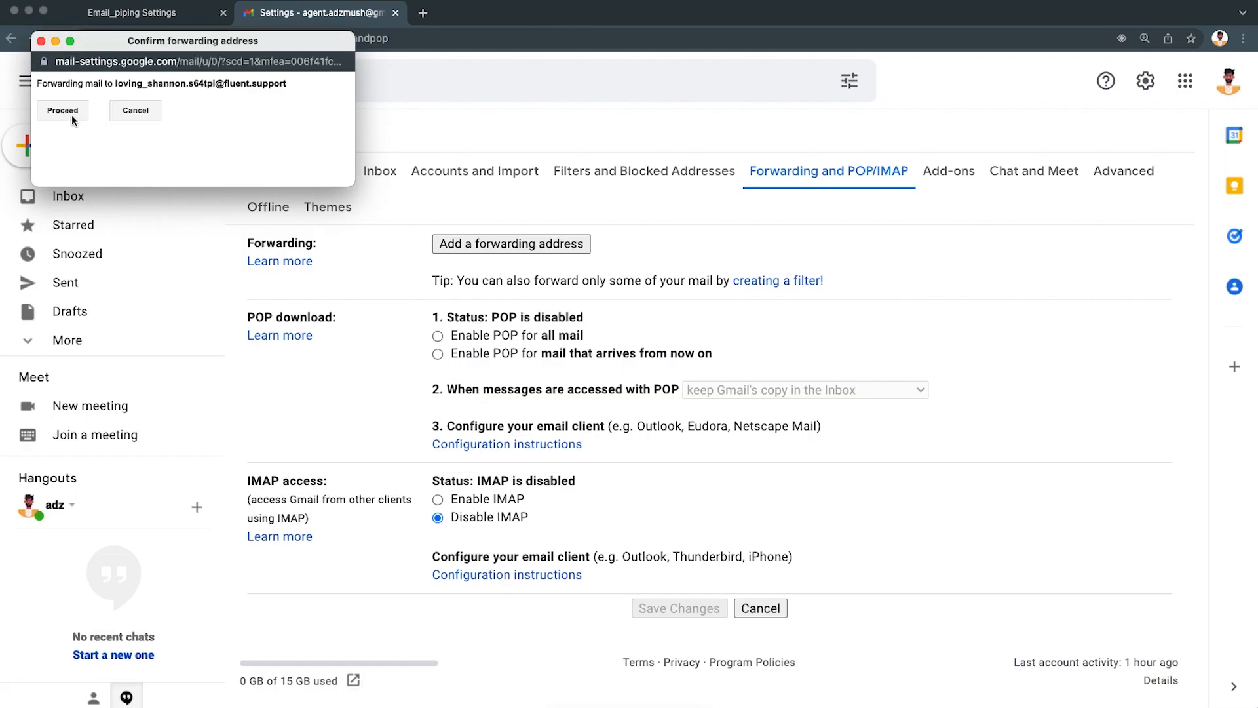
pyautogui.click(62, 110)
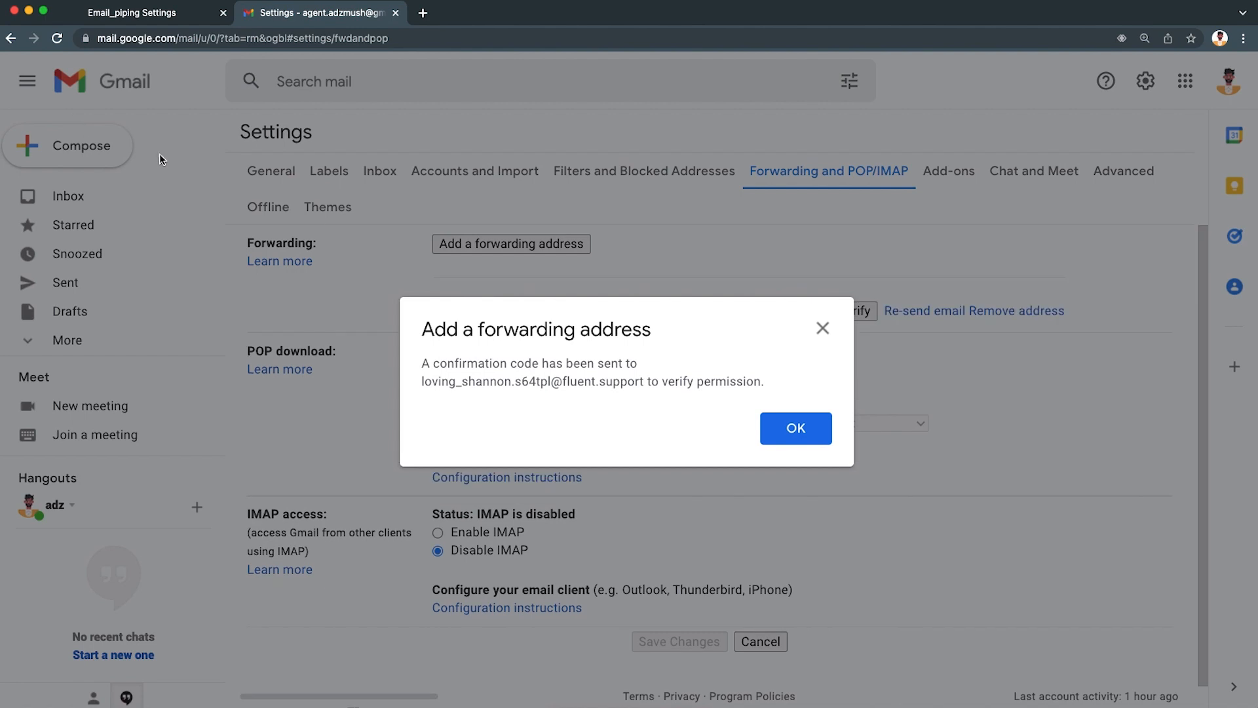
pyautogui.click(133, 13)
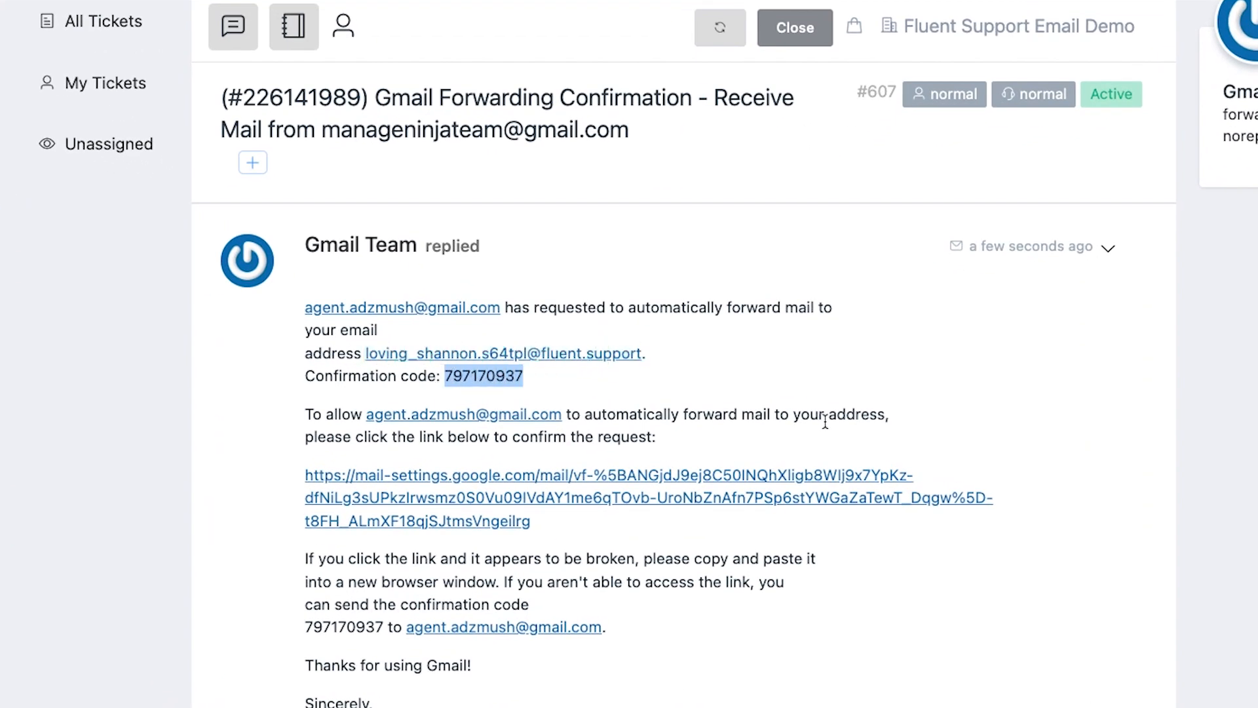
pyautogui.click(489, 13)
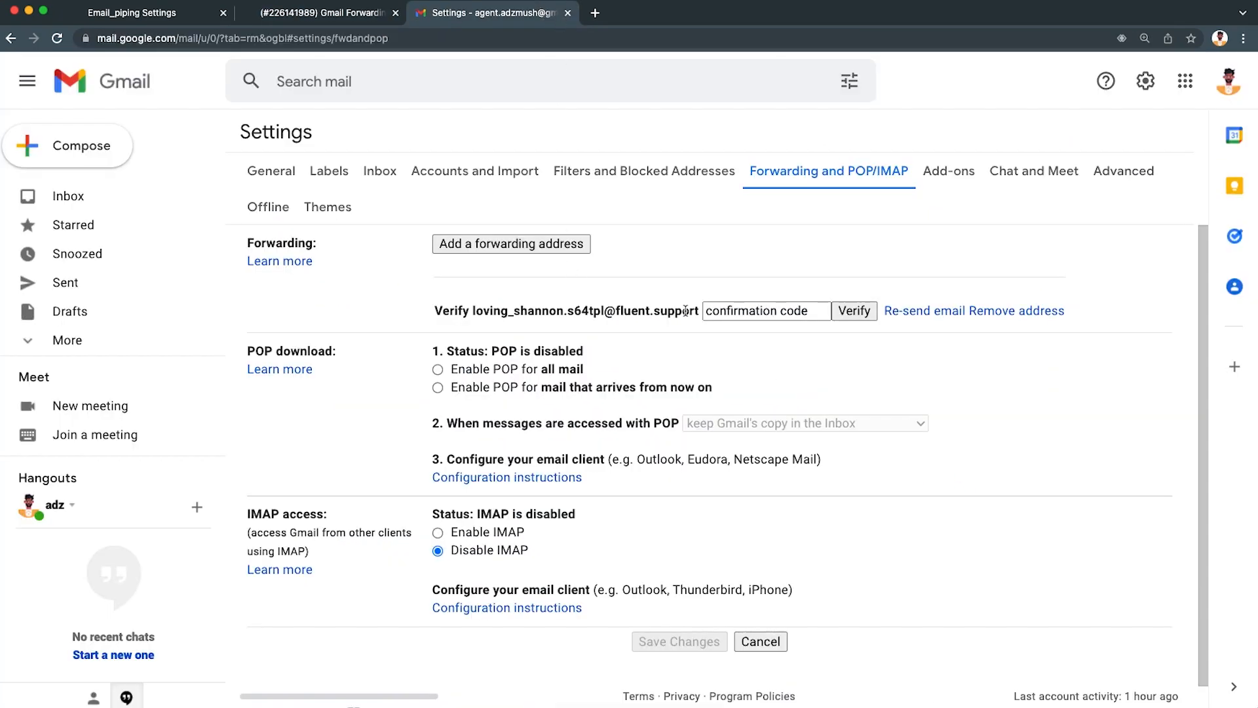
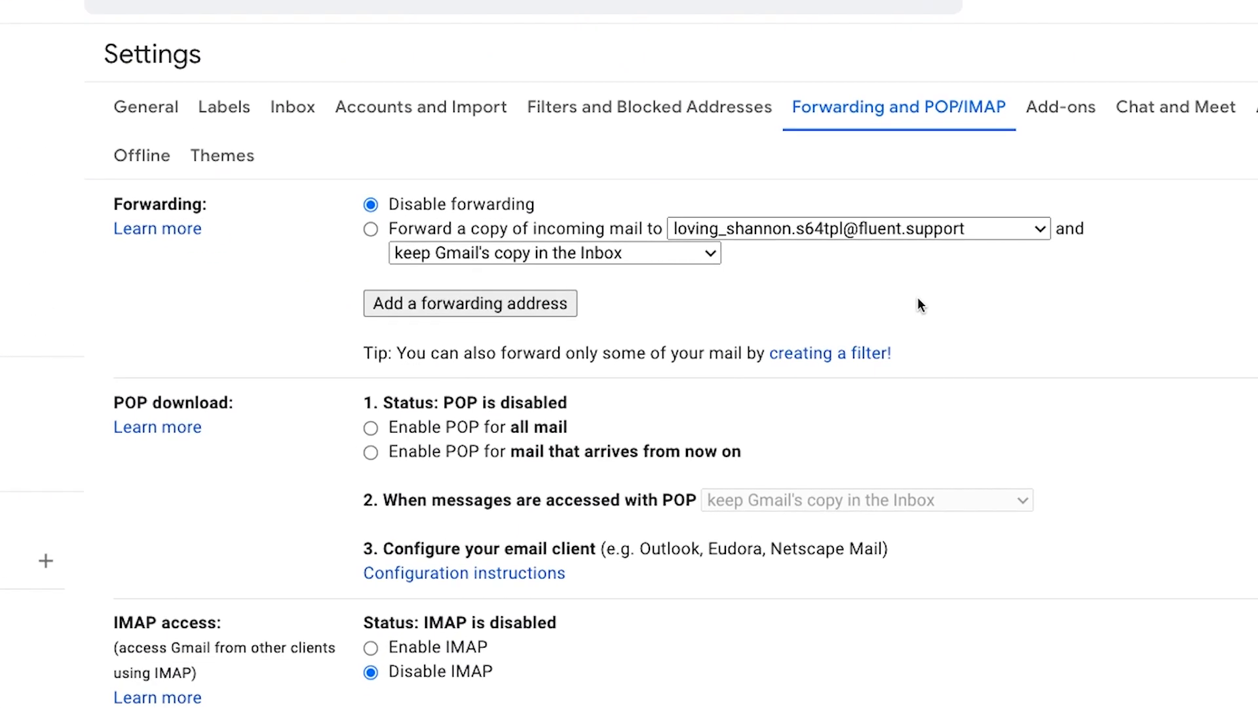
# Step: Enable forwarding to the fluent.support address, keeping Gmail's copy in the inbox, and save changes
pyautogui.doubleClick(462, 204)
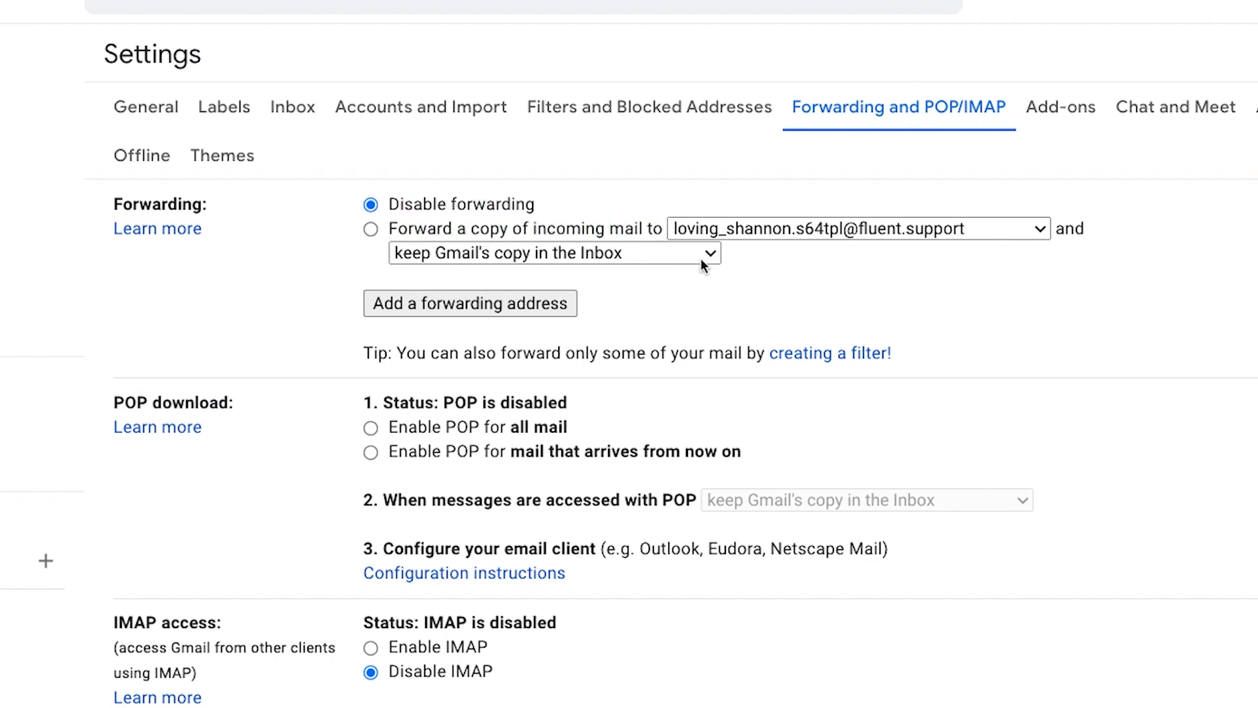
pyautogui.click(369, 228)
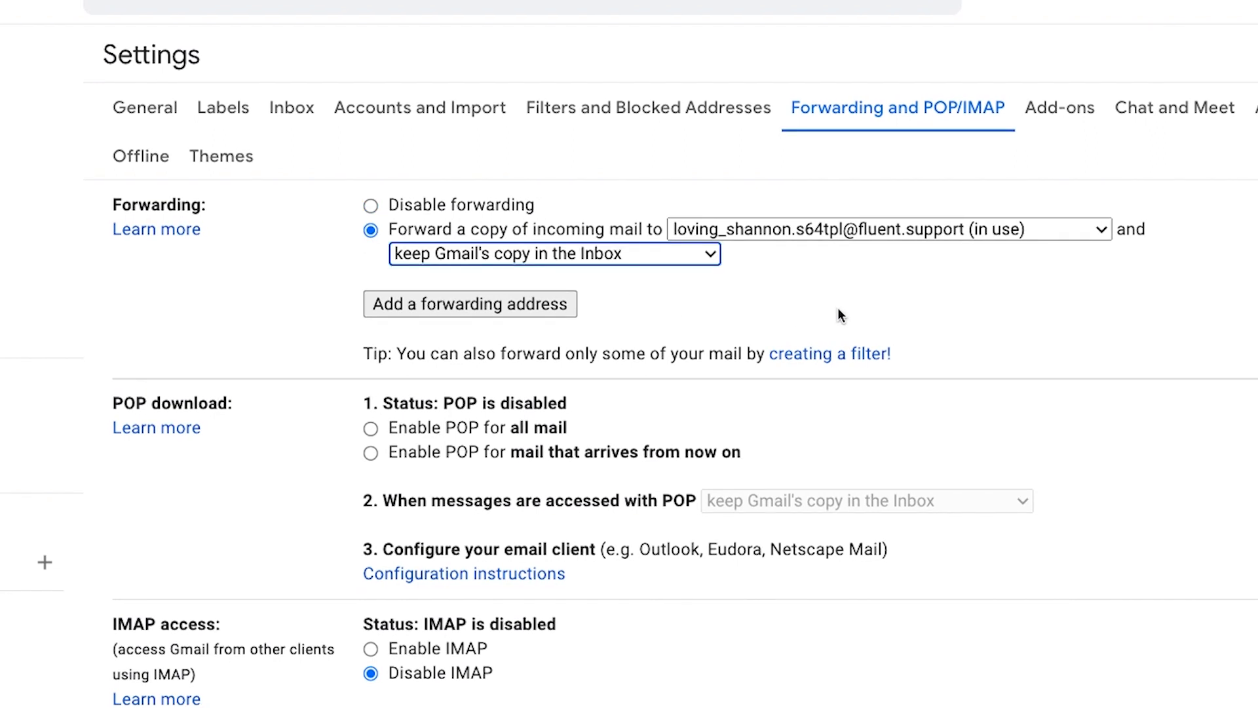
pyautogui.click(551, 253)
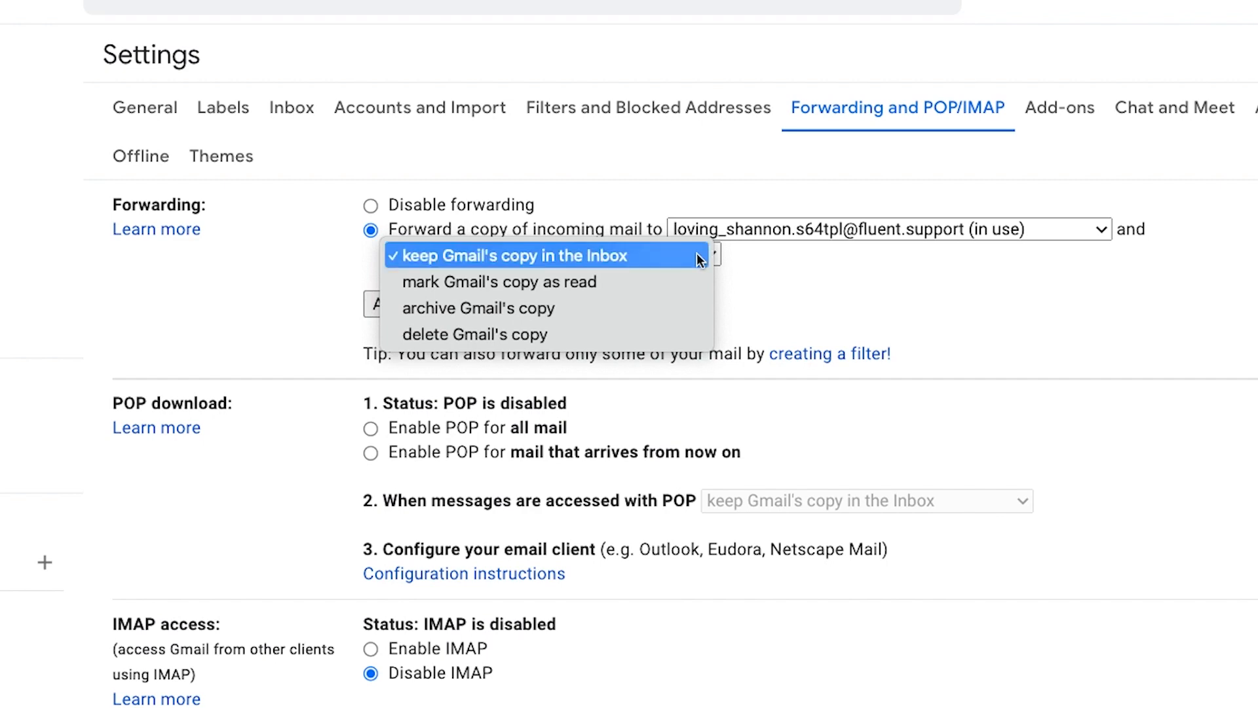
pyautogui.moveTo(680, 265)
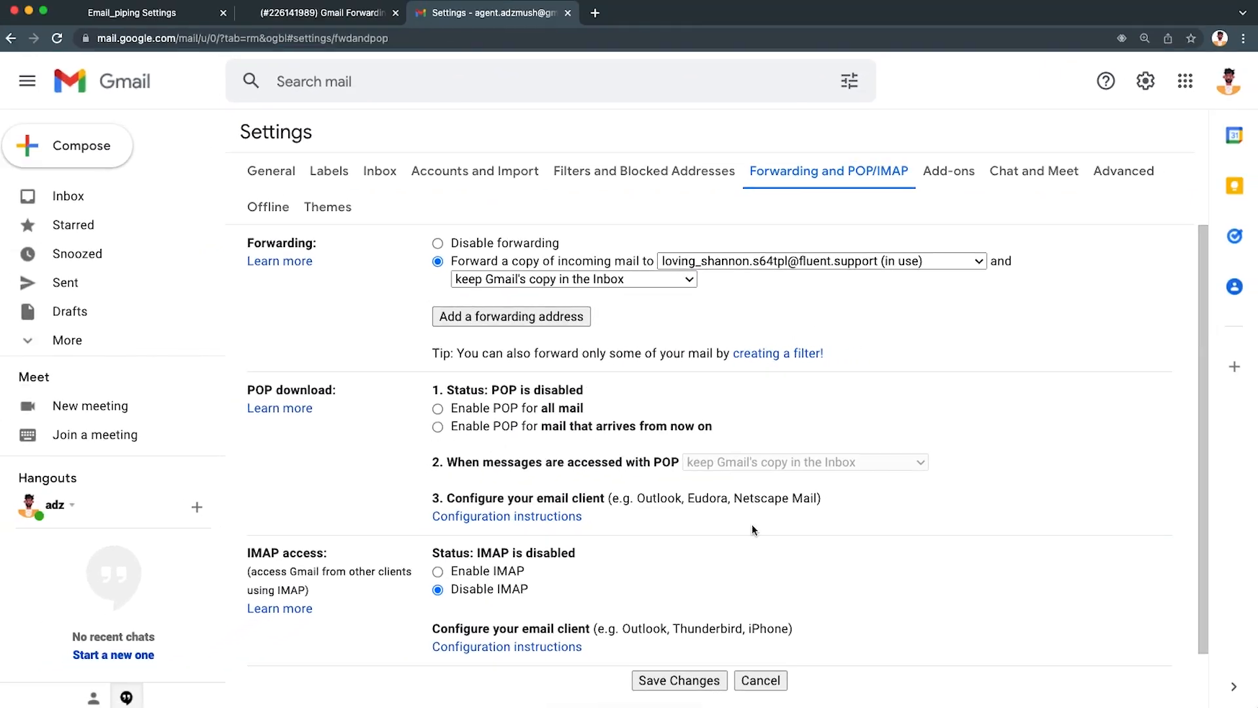
pyautogui.click(678, 680)
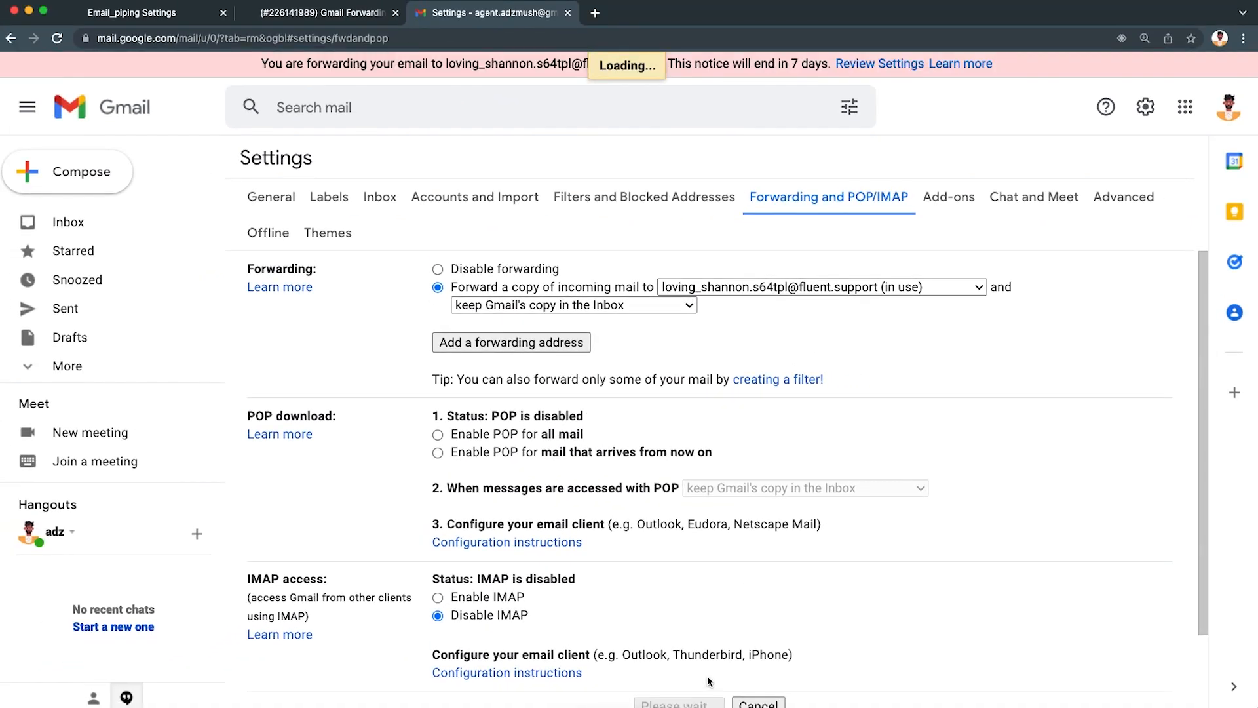
# Step: Confirm 'I have done it' on Email_piping, then start composing a test email from another Gmail account
pyautogui.click(136, 13)
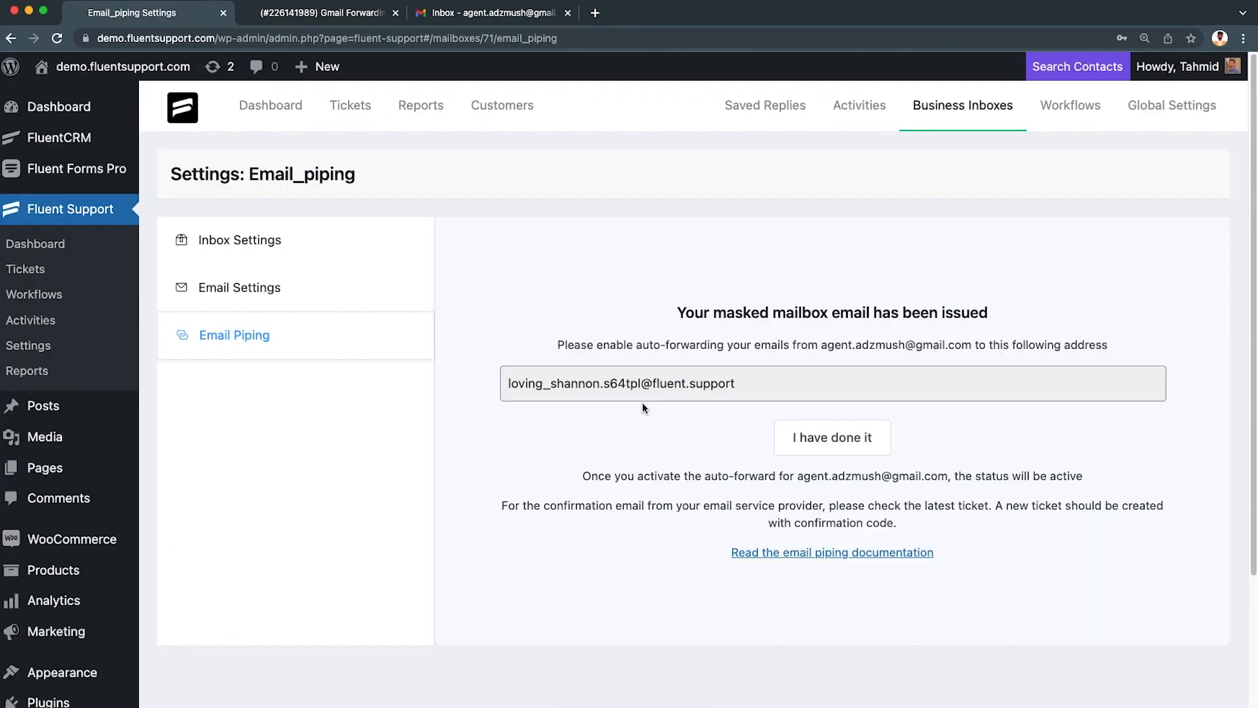
pyautogui.click(832, 437)
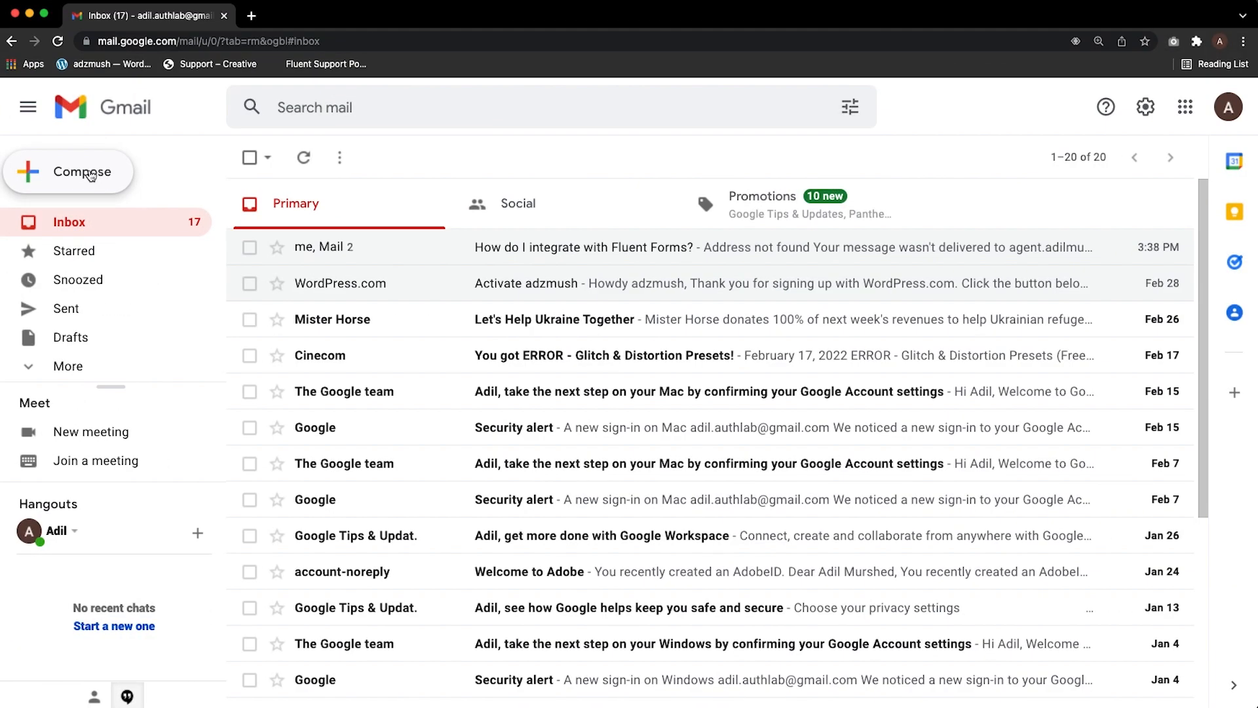
pyautogui.click(82, 171)
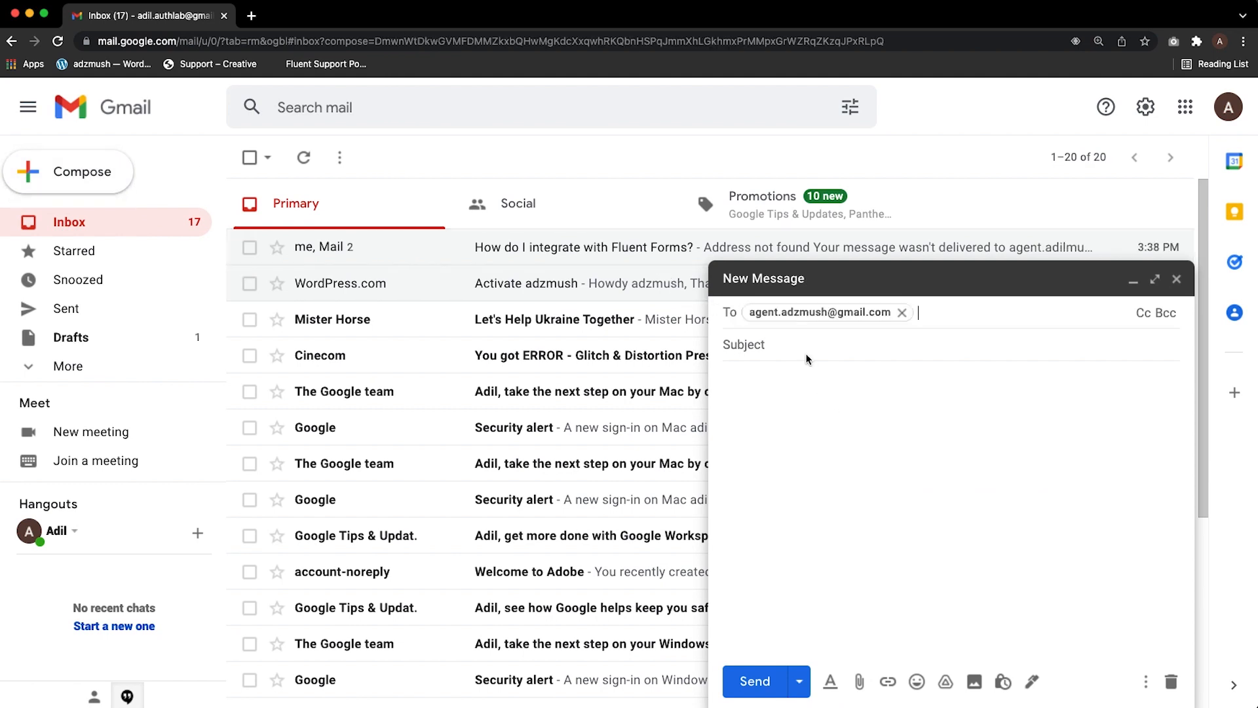